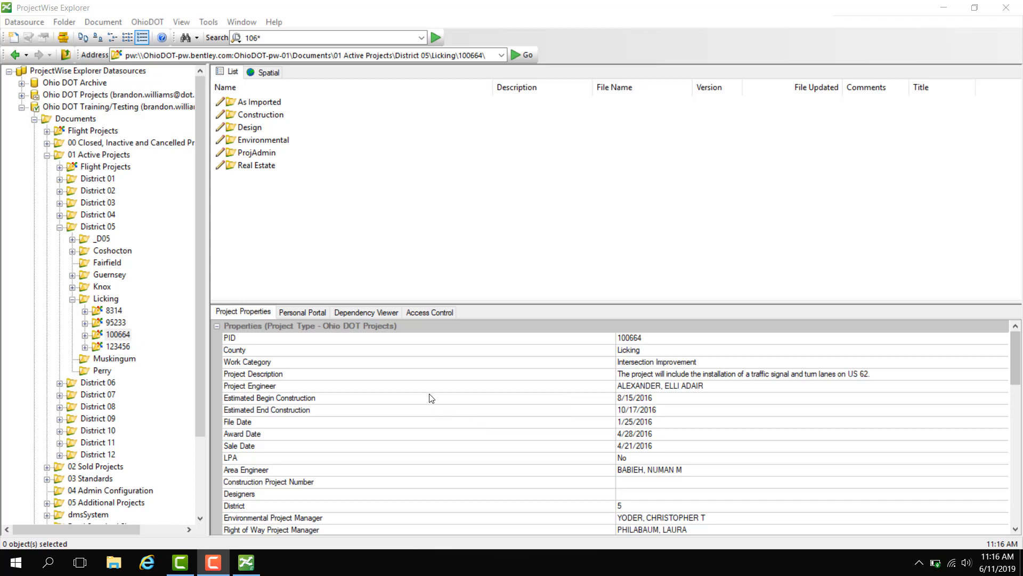
mouse_move(415, 395)
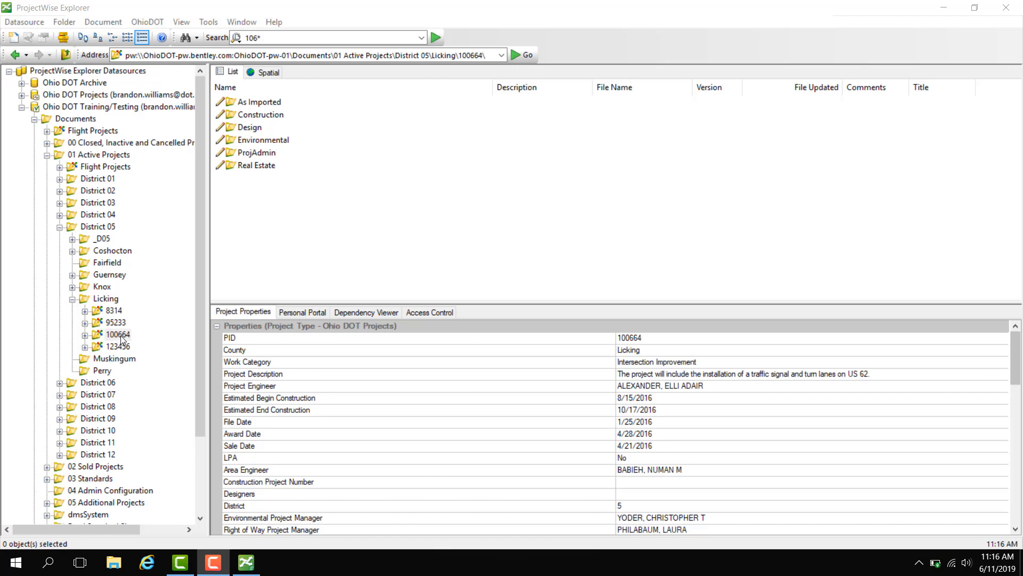
Open the form-based Advanced Search scoped to project 100664.
left_click(118, 334)
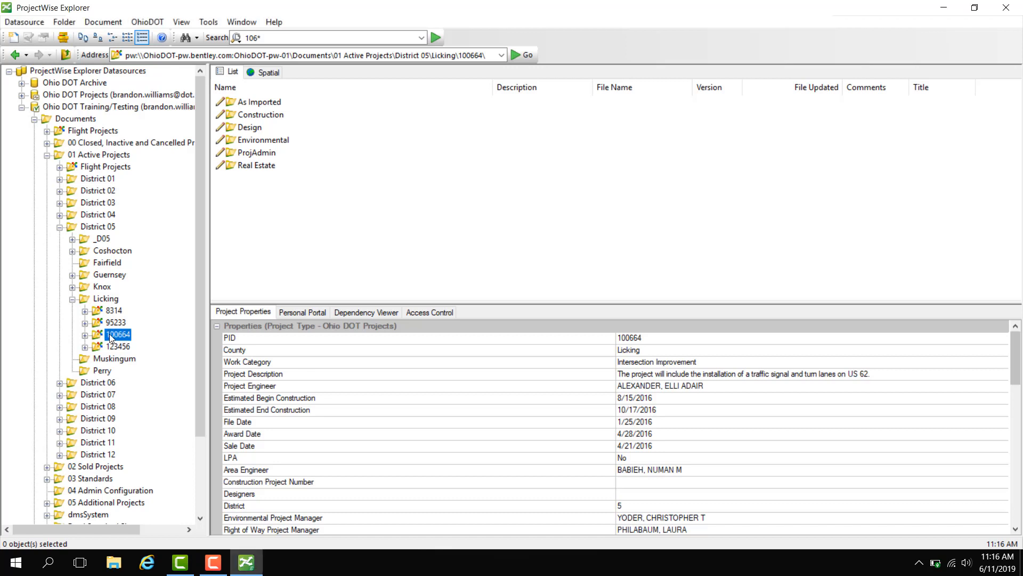
right_click(117, 334)
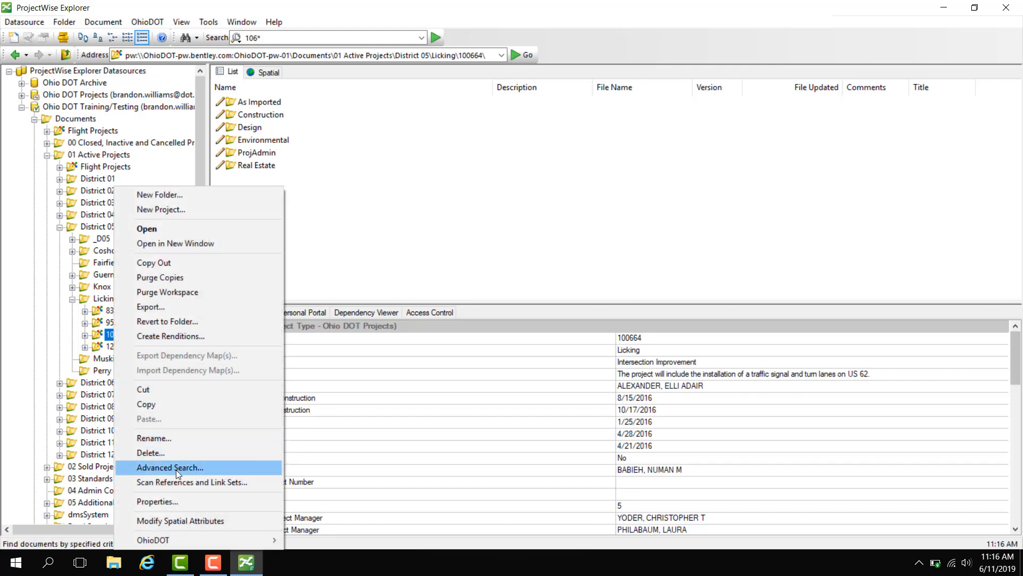
left_click(169, 467)
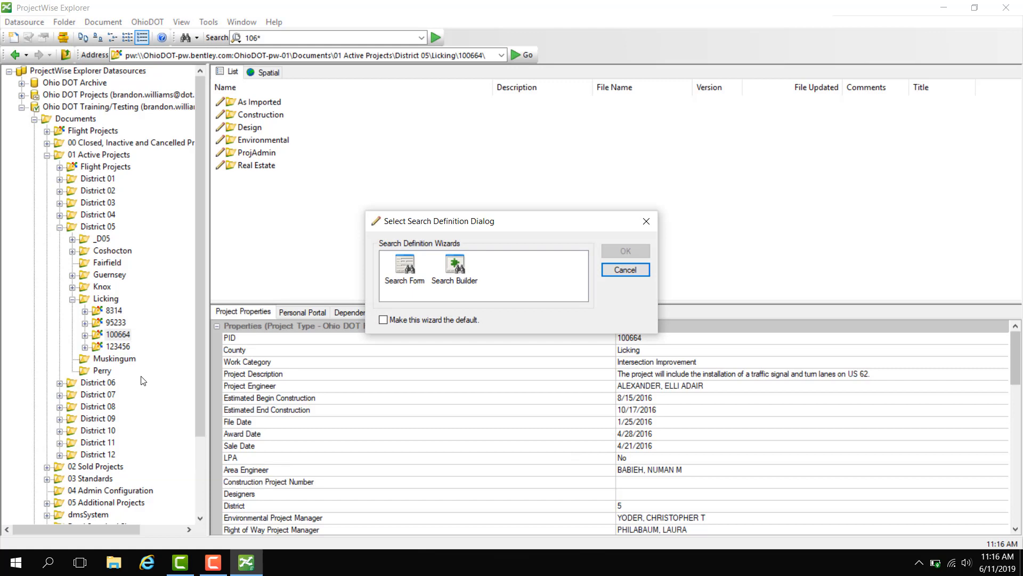
left_click(404, 268)
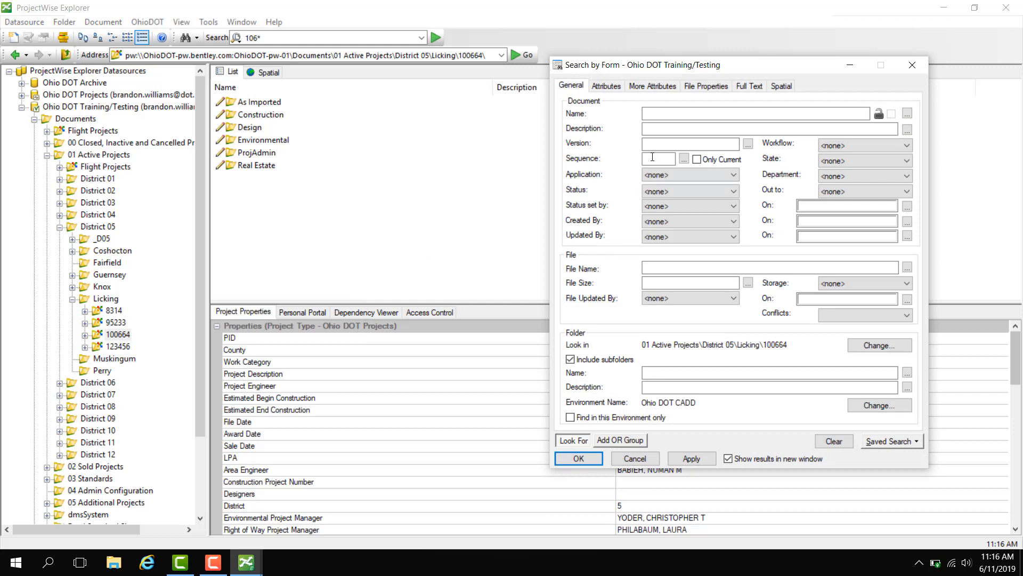
Enter *.dgn as the document name and enable showing results in a new window.
left_click(755, 113)
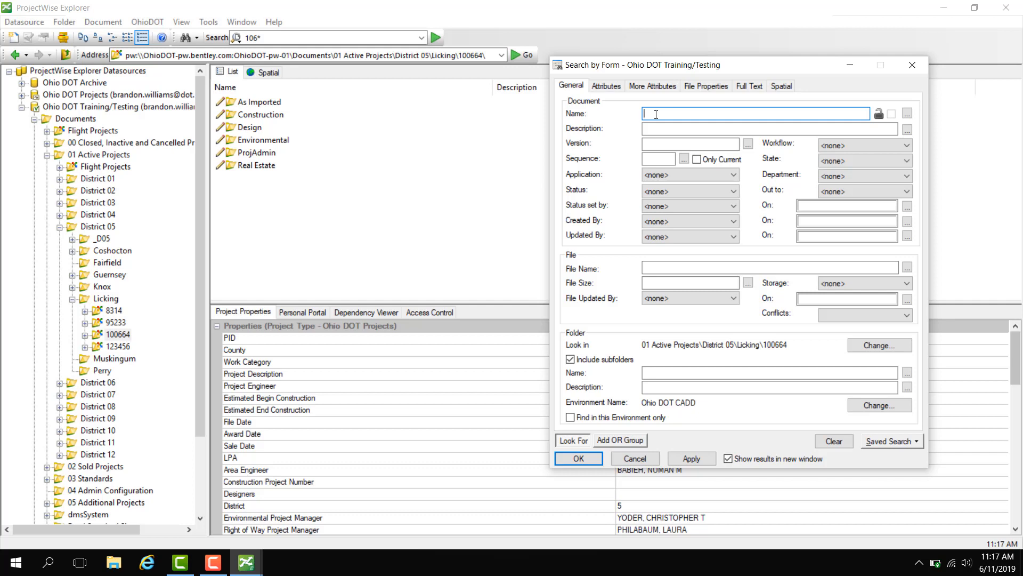
type("1")
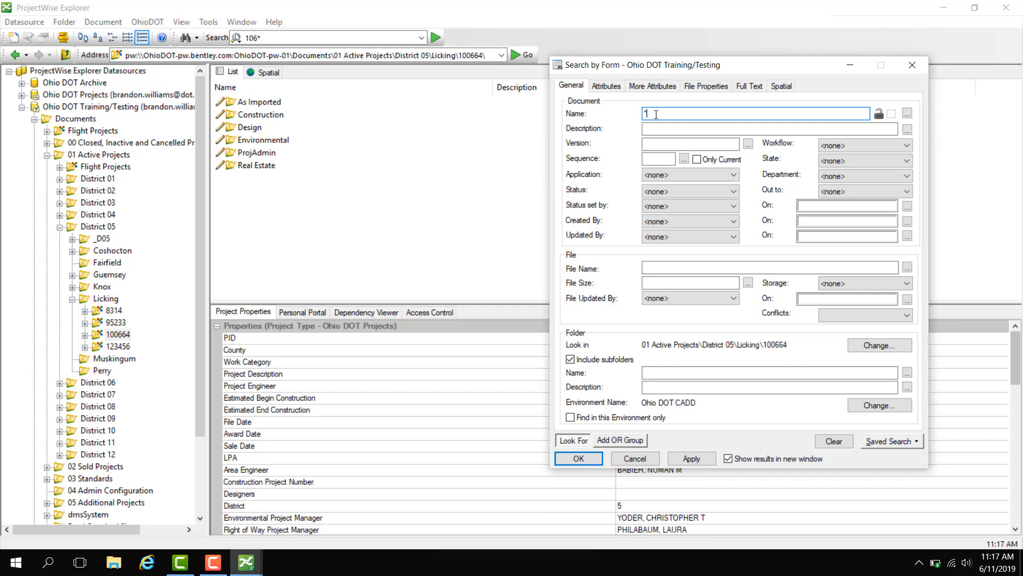
type("*.dgn")
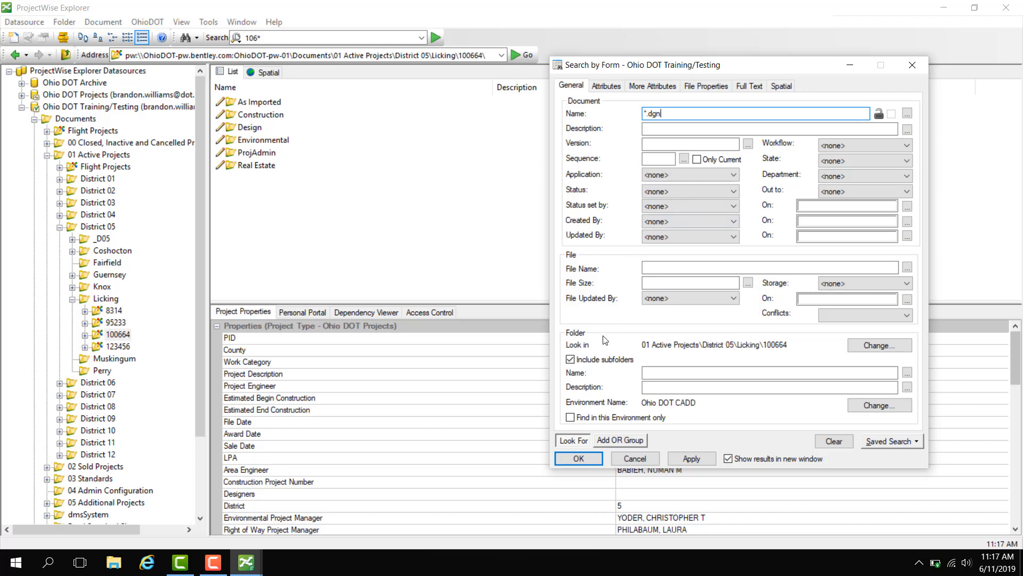
mouse_move(644, 337)
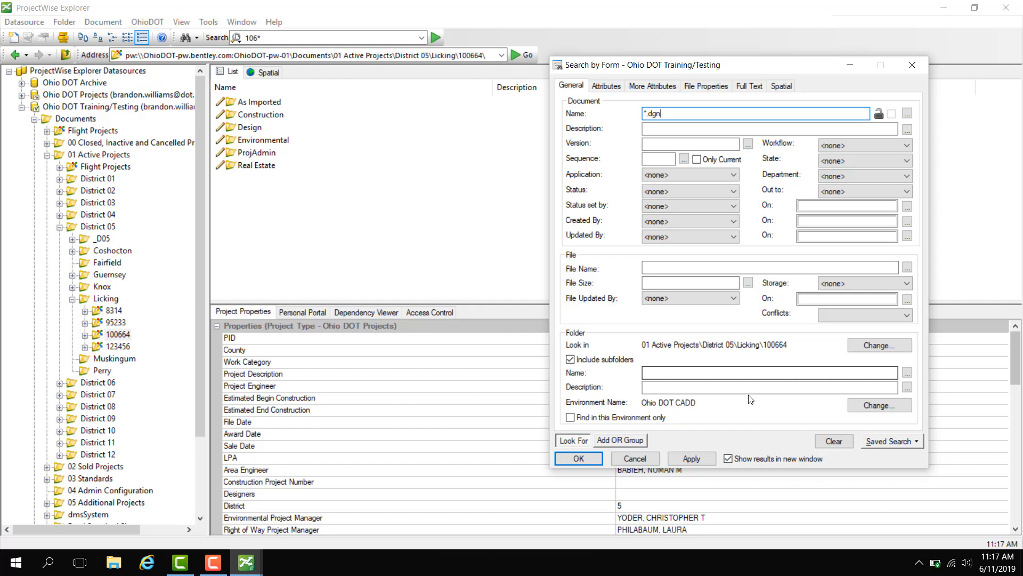
left_click(729, 459)
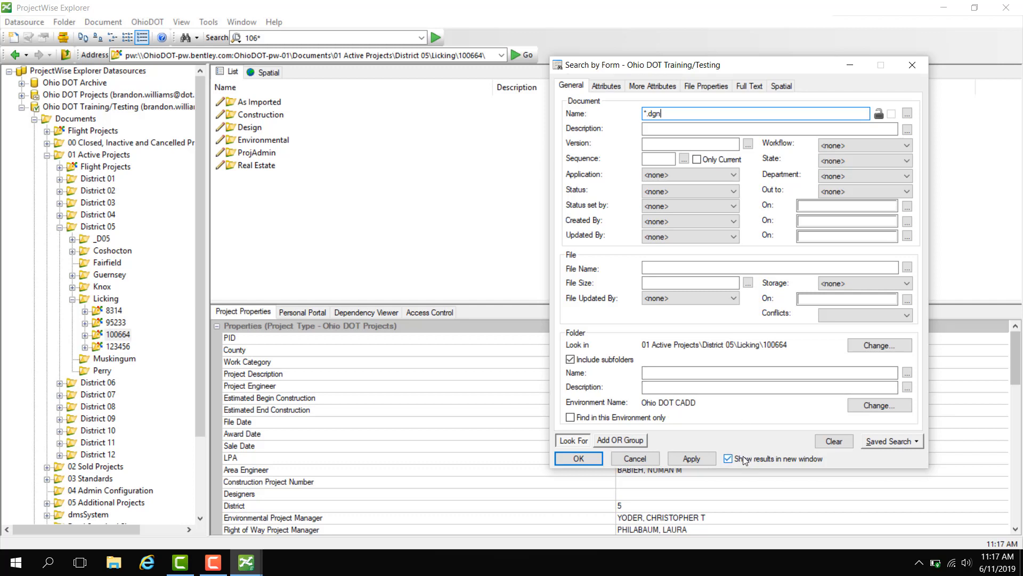
left_click(729, 458)
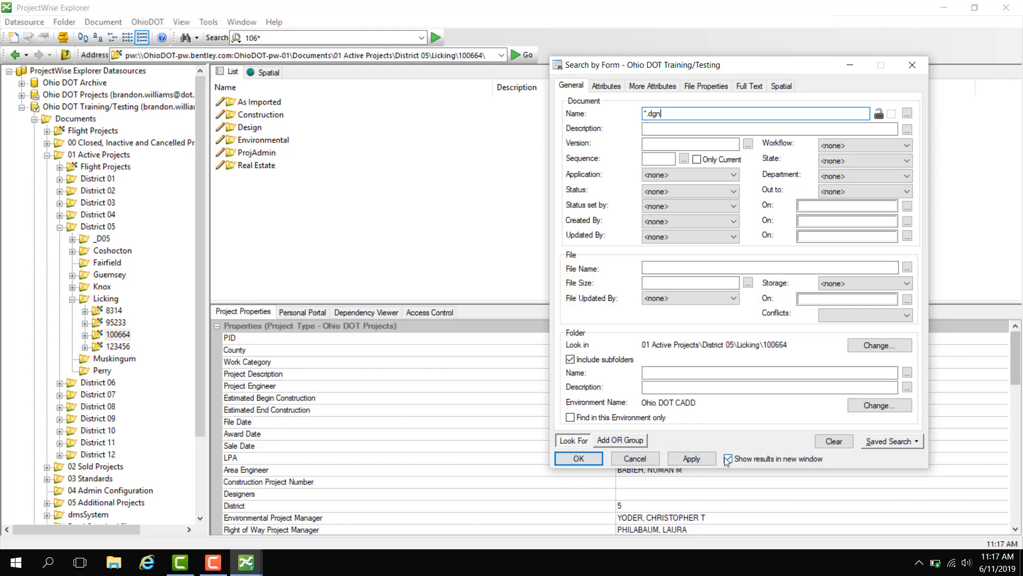
Run the *.dgn search and bring up properties for the found documents.
left_click(576, 458)
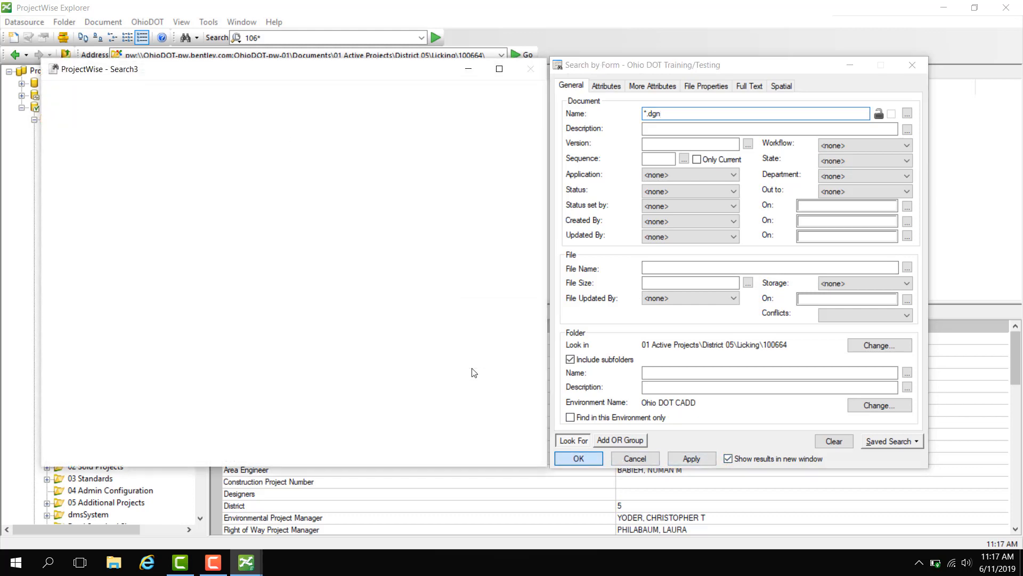
left_click(576, 458)
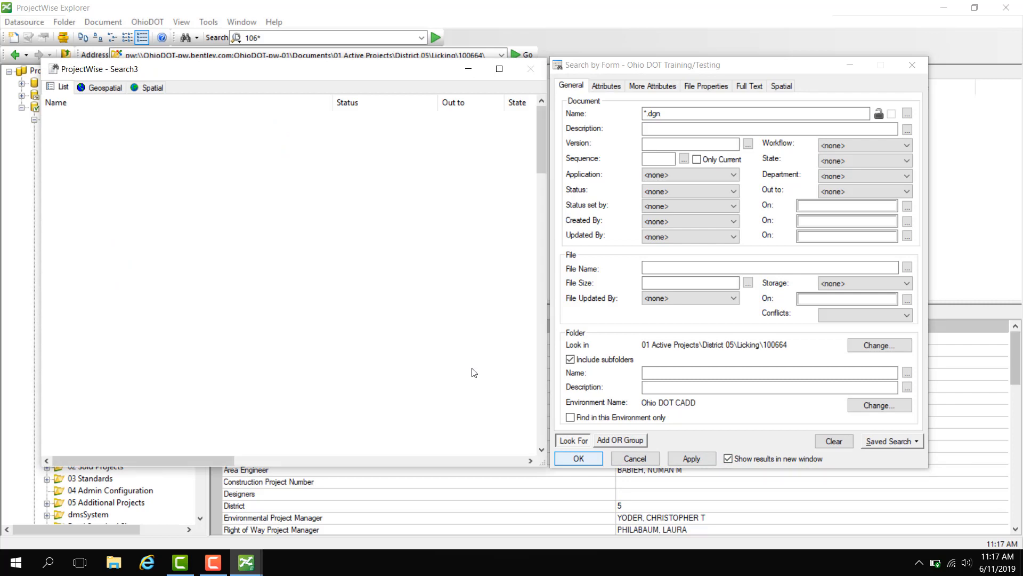
left_click(576, 457)
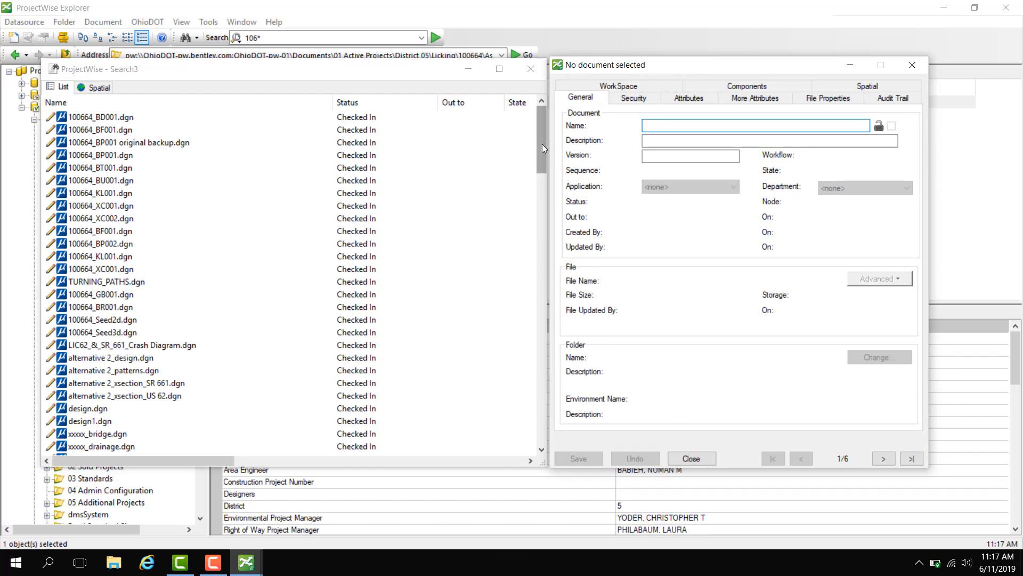
mouse_move(494, 122)
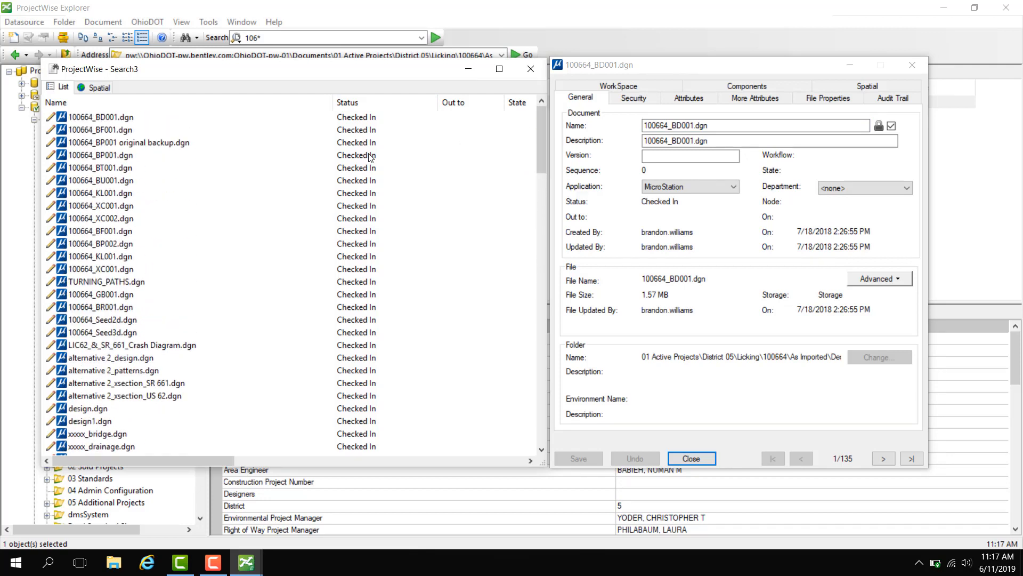
Page through found documents' properties, then select 100664_BP001.dgn.
left_click(882, 457)
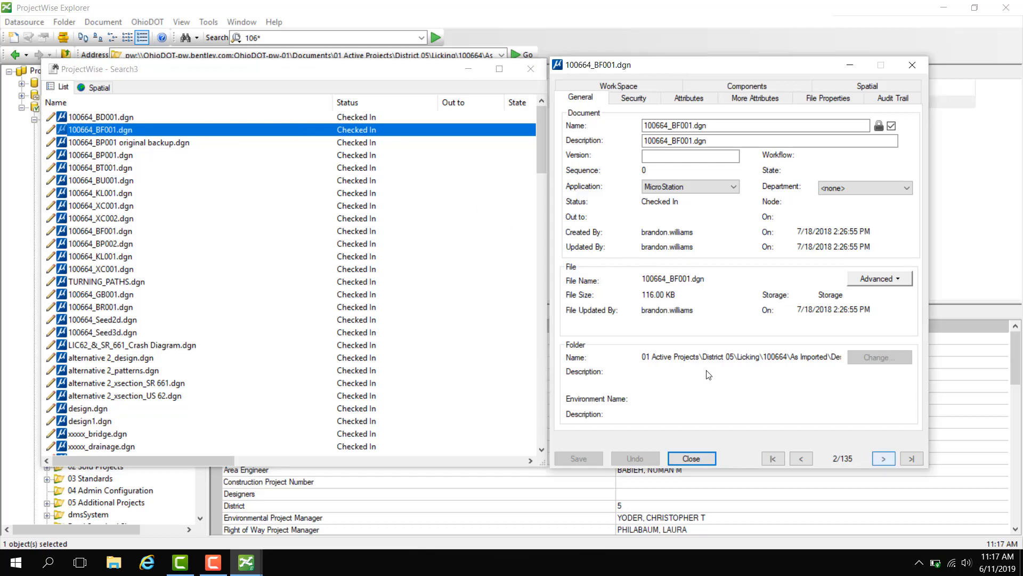
left_click(911, 457)
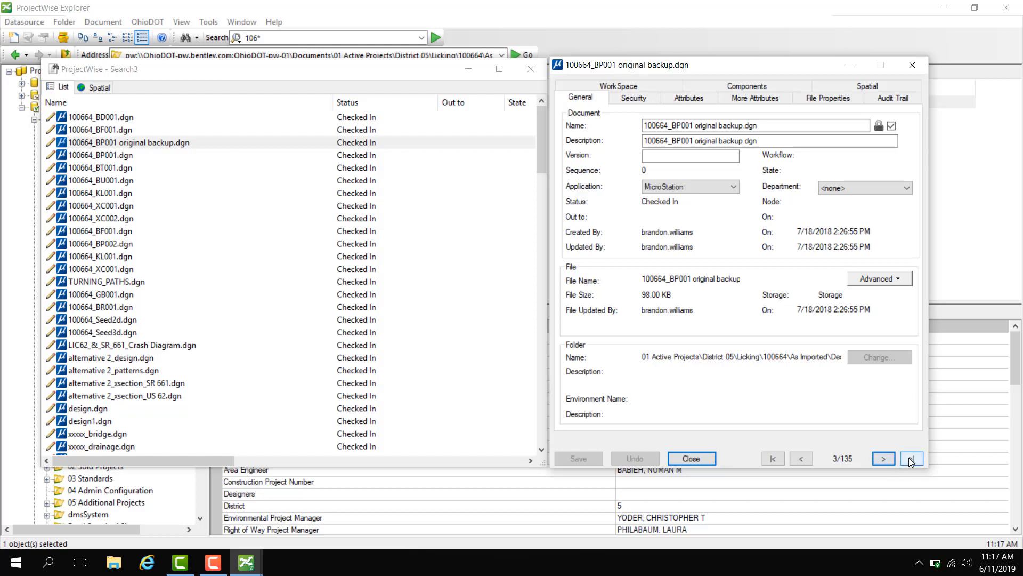
left_click(911, 459)
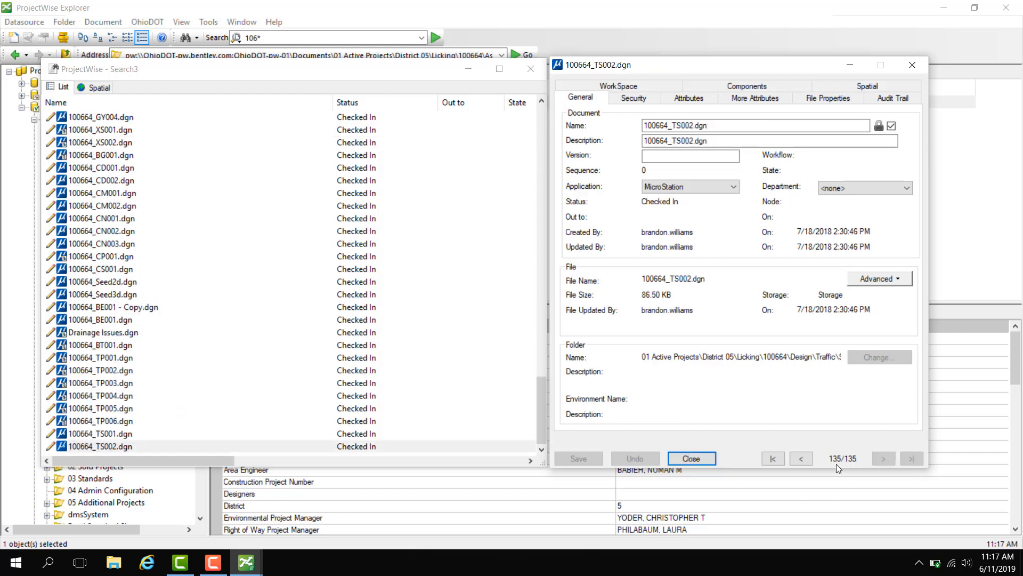
left_click(773, 459)
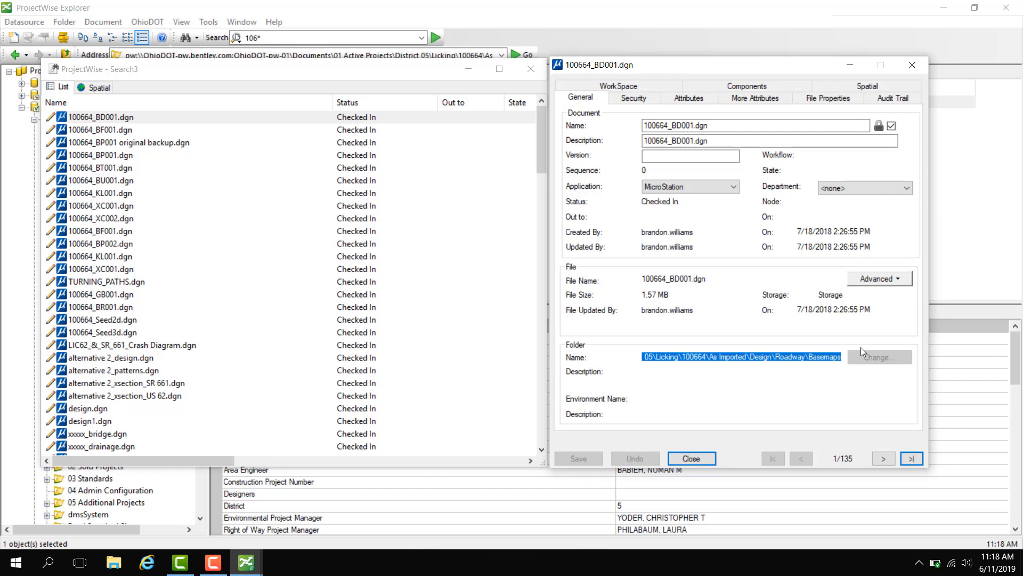
left_click(100, 155)
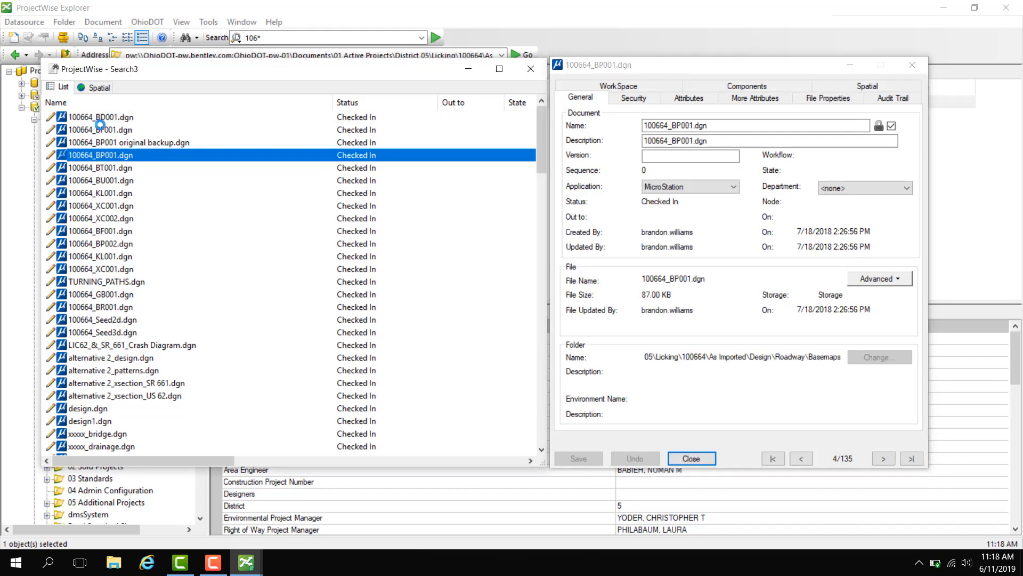
Go to the Roadway Basemaps folder containing 100664_BP001.dgn.
right_click(101, 155)
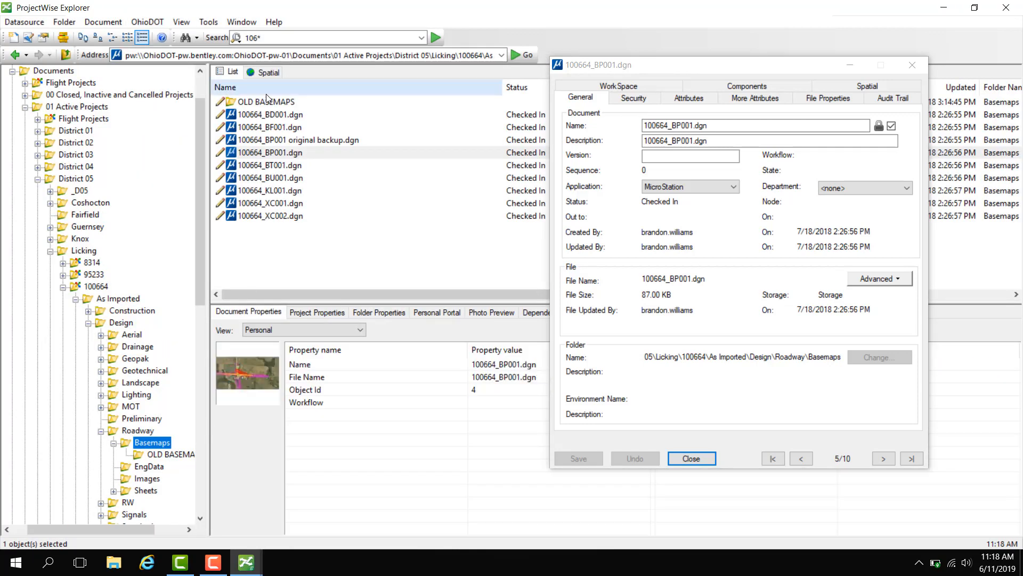
mouse_move(268, 152)
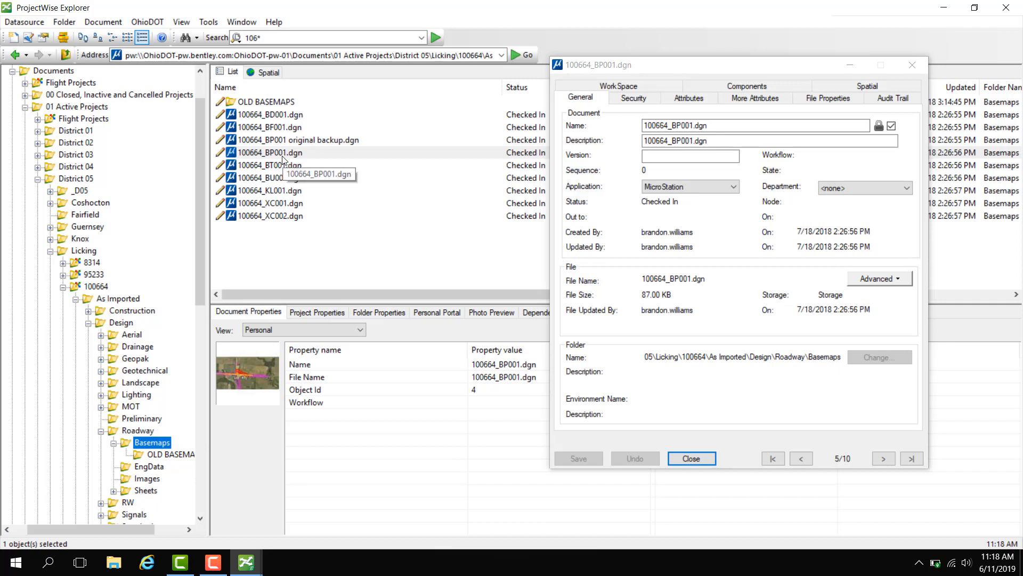